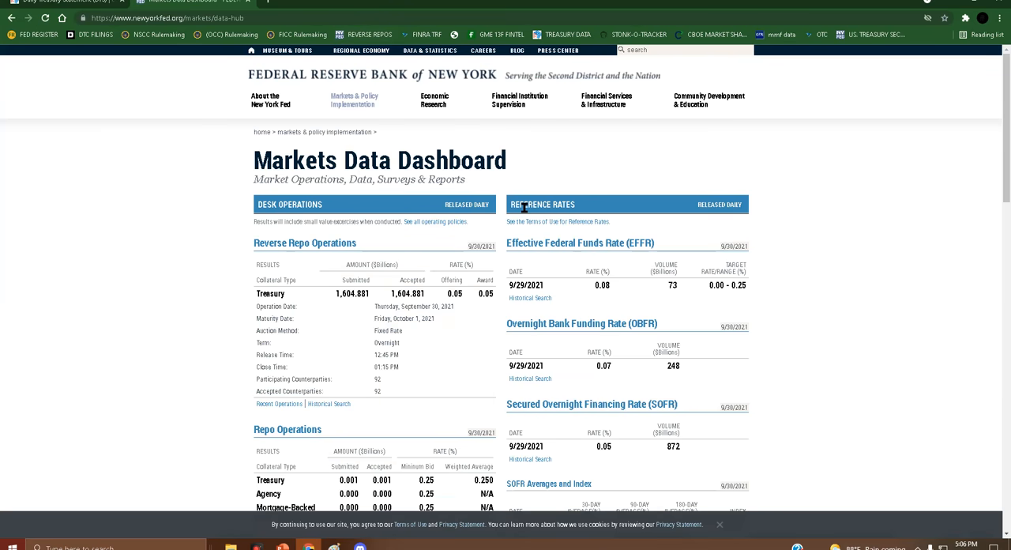
scroll("down", 3)
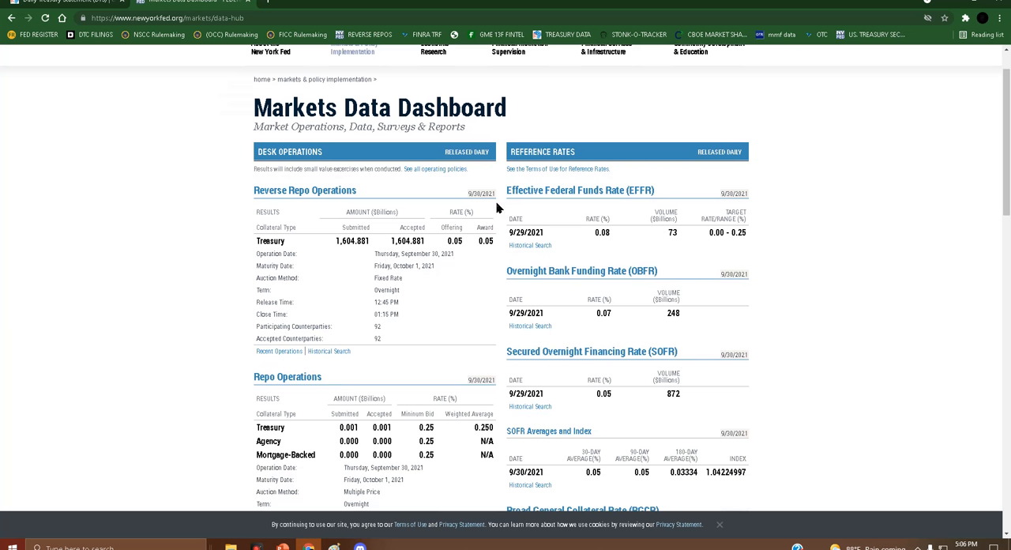
mouse_move(316, 288)
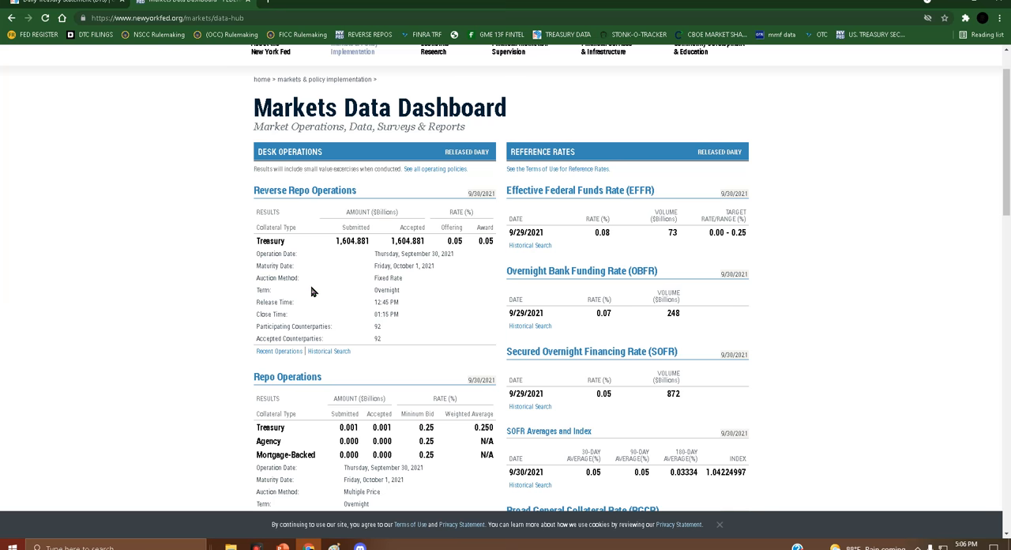
scroll("down", 3)
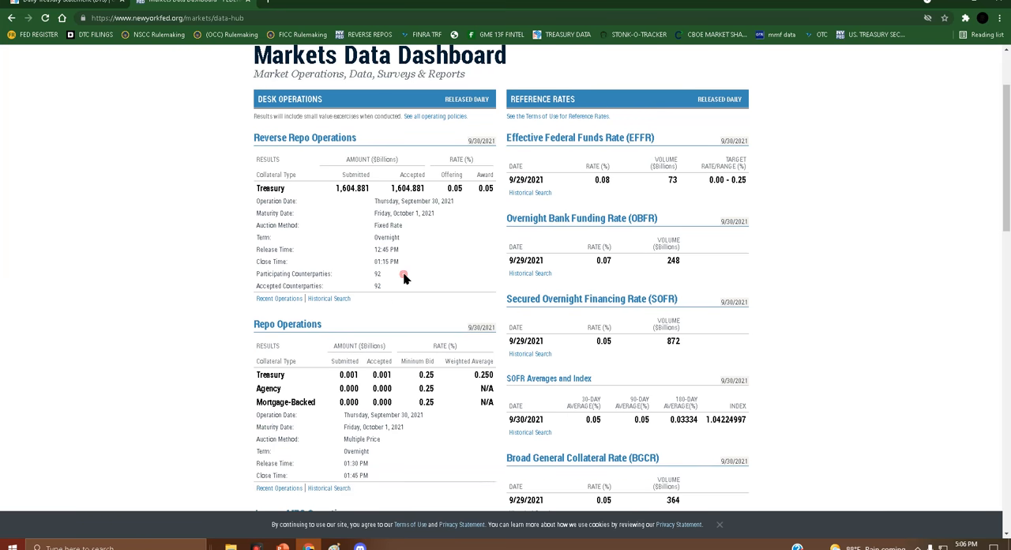
mouse_move(411, 240)
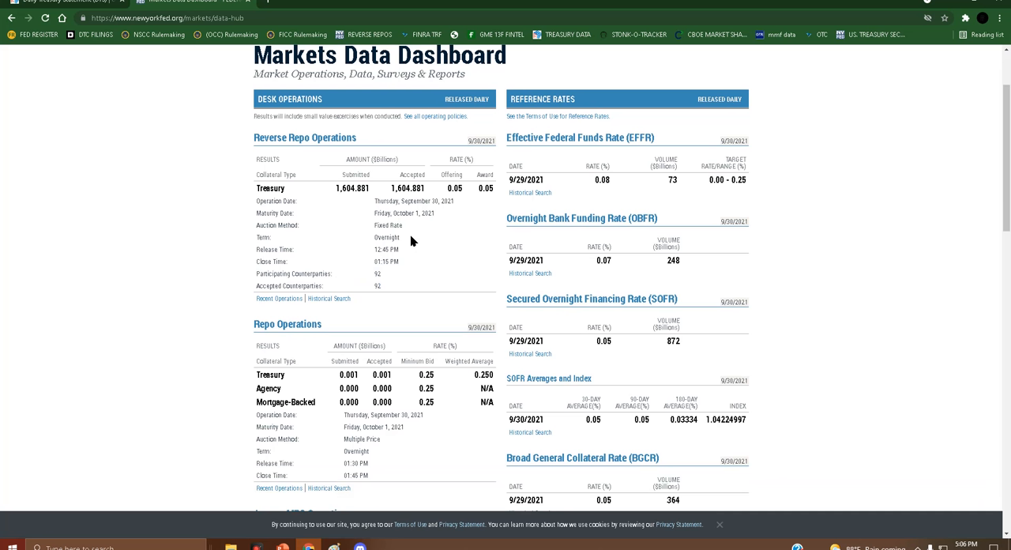
mouse_move(411, 237)
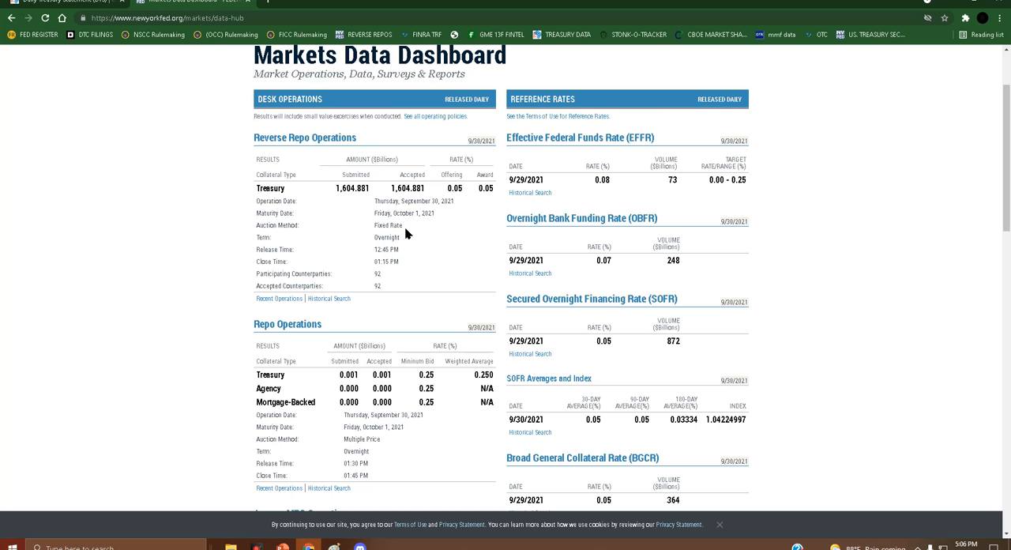
mouse_move(386, 284)
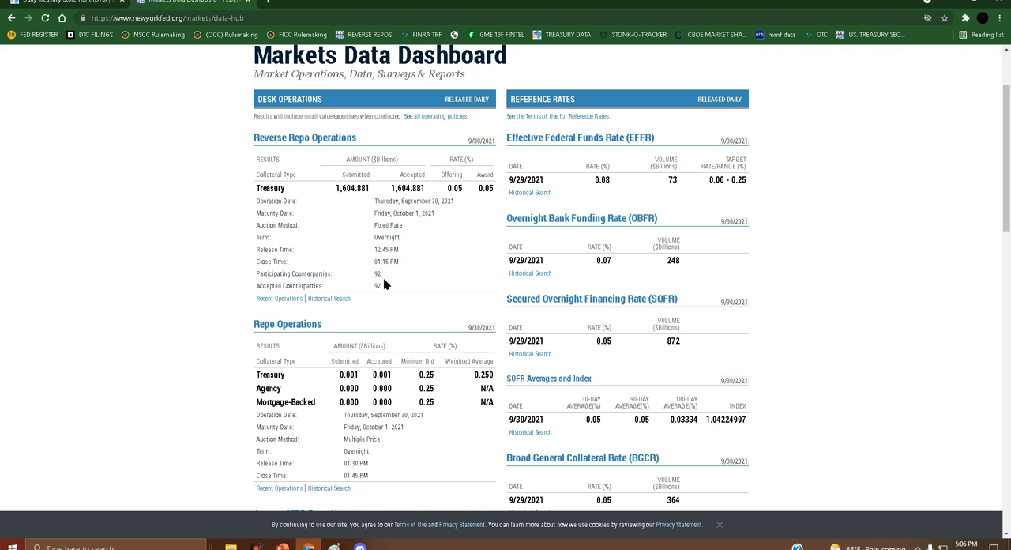
mouse_move(386, 278)
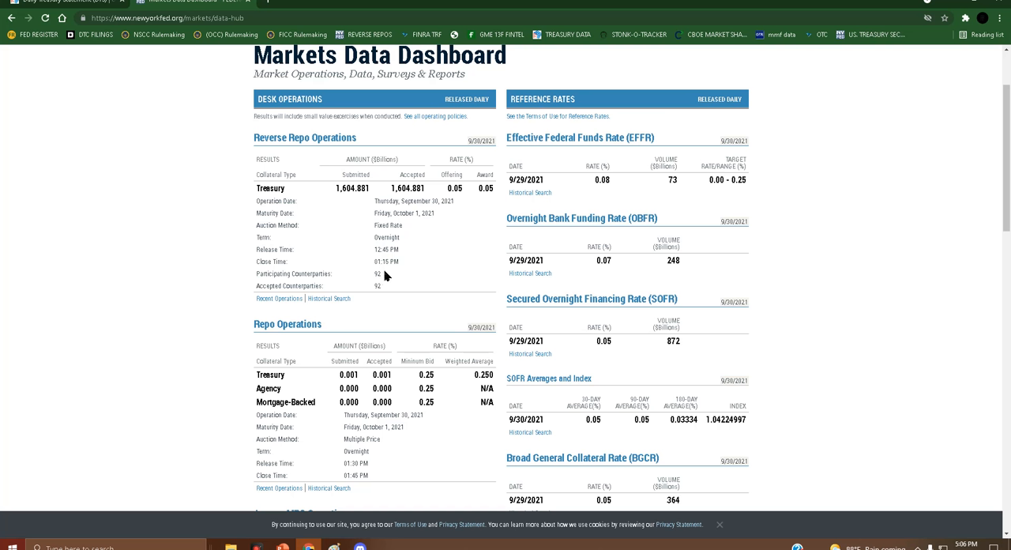
mouse_move(404, 283)
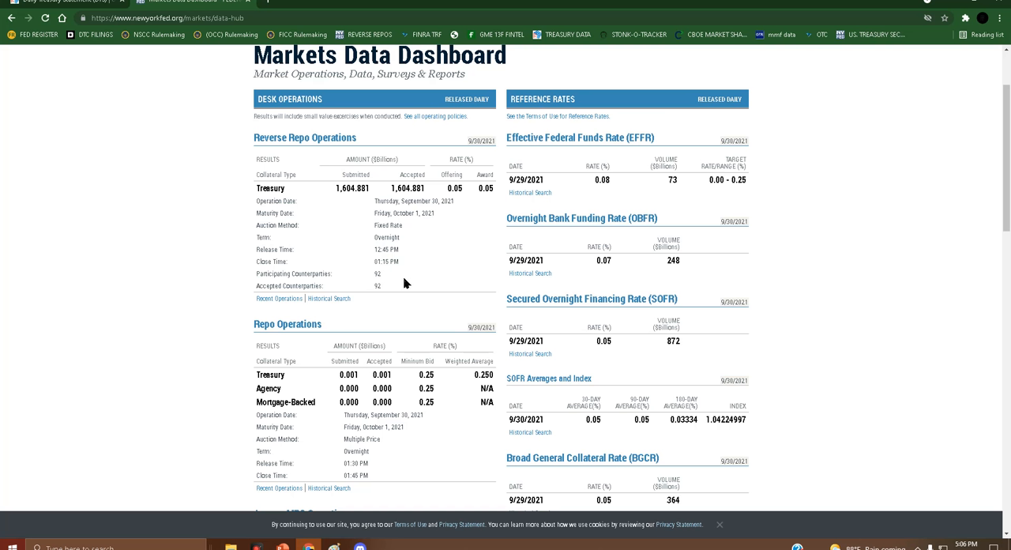
mouse_move(351, 199)
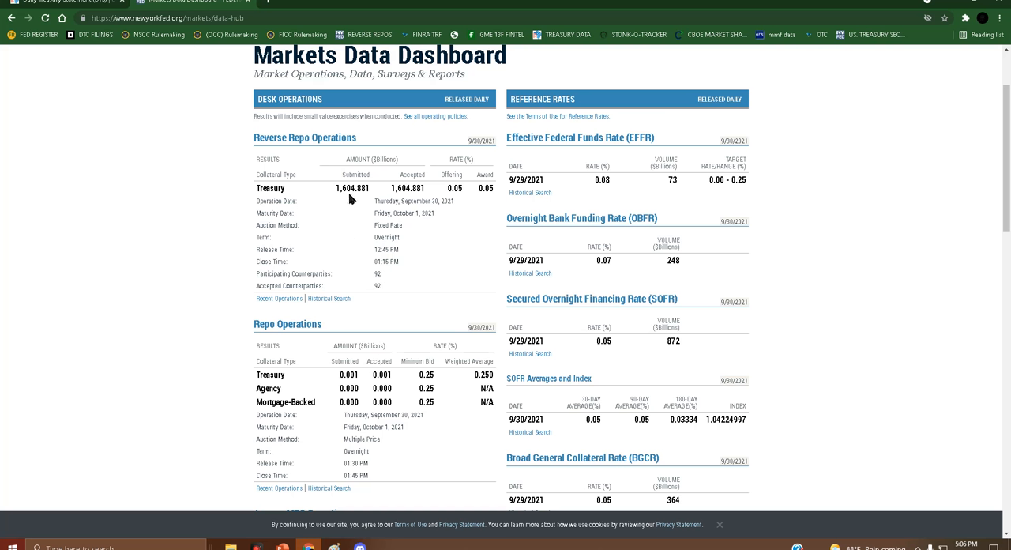
mouse_move(346, 204)
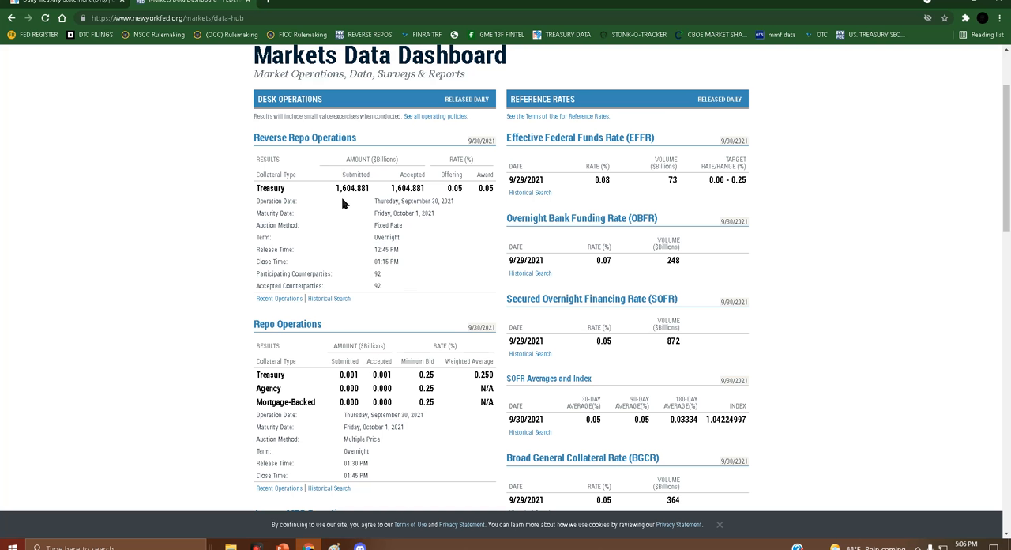